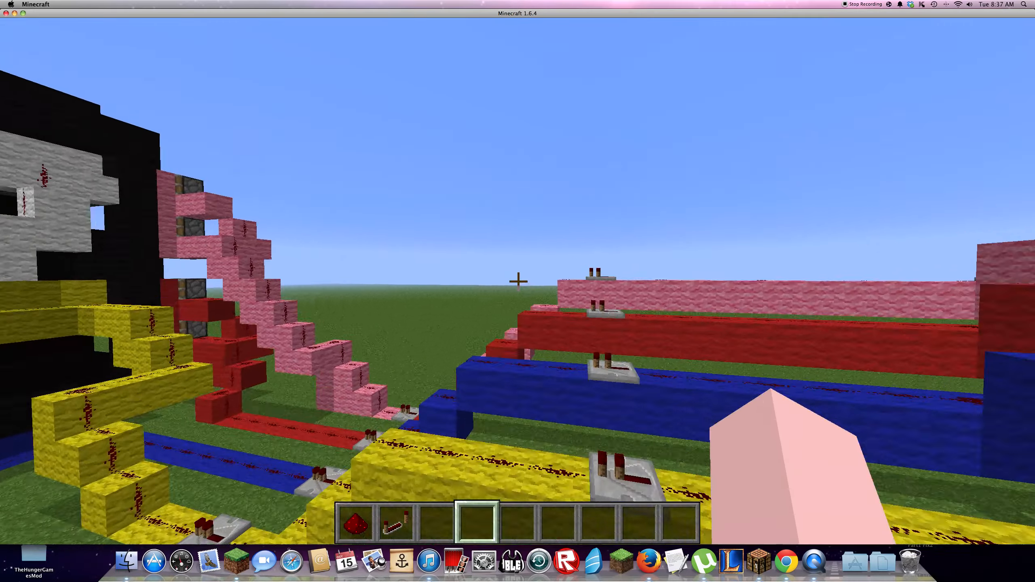
pyautogui.moveTo(517, 279)
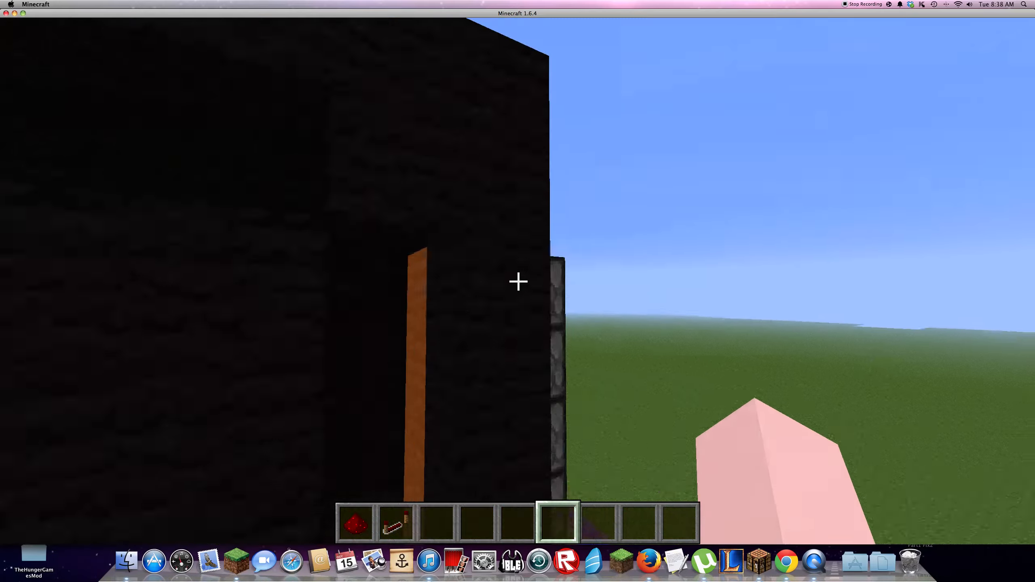
pyautogui.moveTo(517, 282)
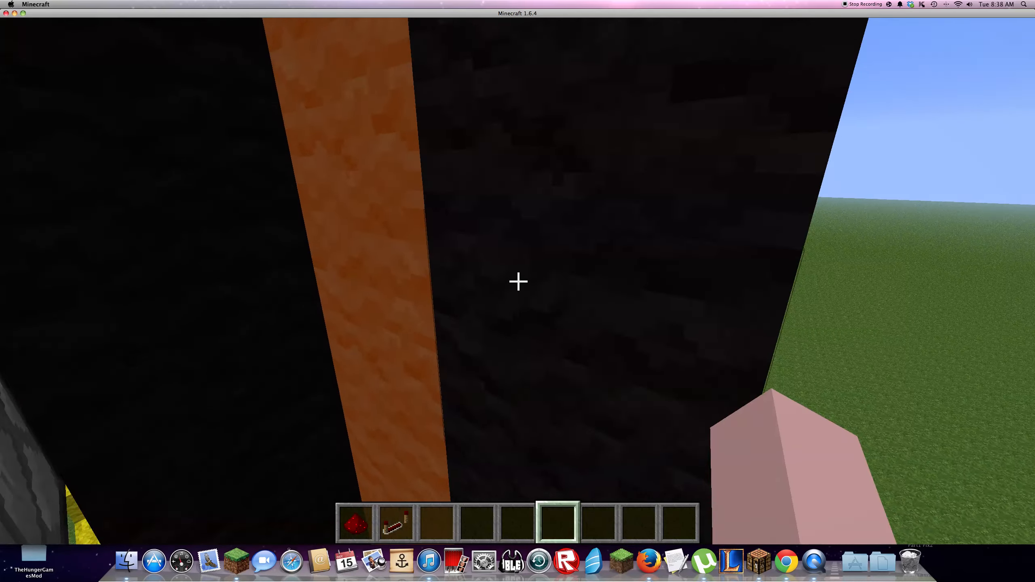
pyautogui.moveTo(517, 282)
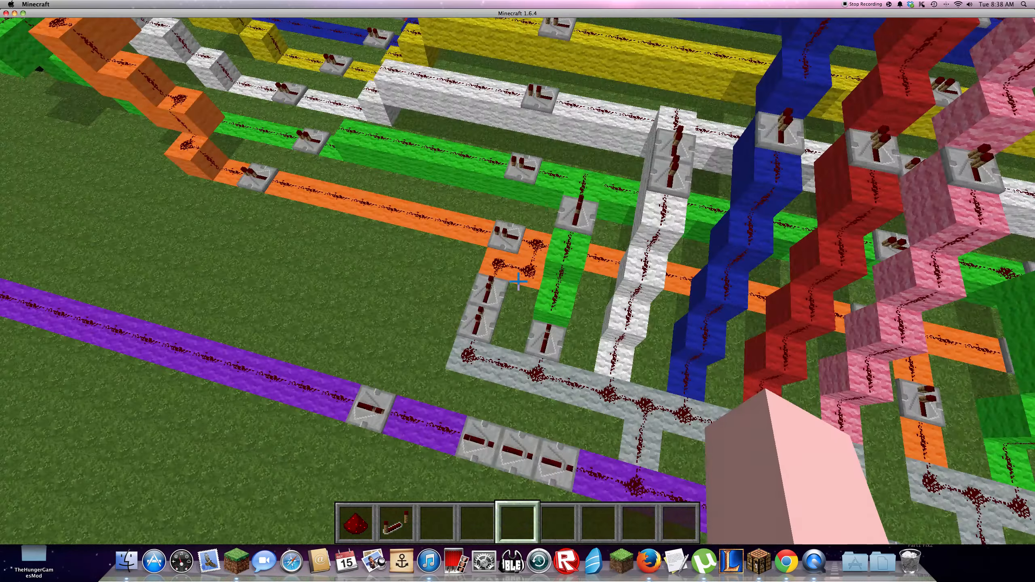
pyautogui.moveTo(517, 284)
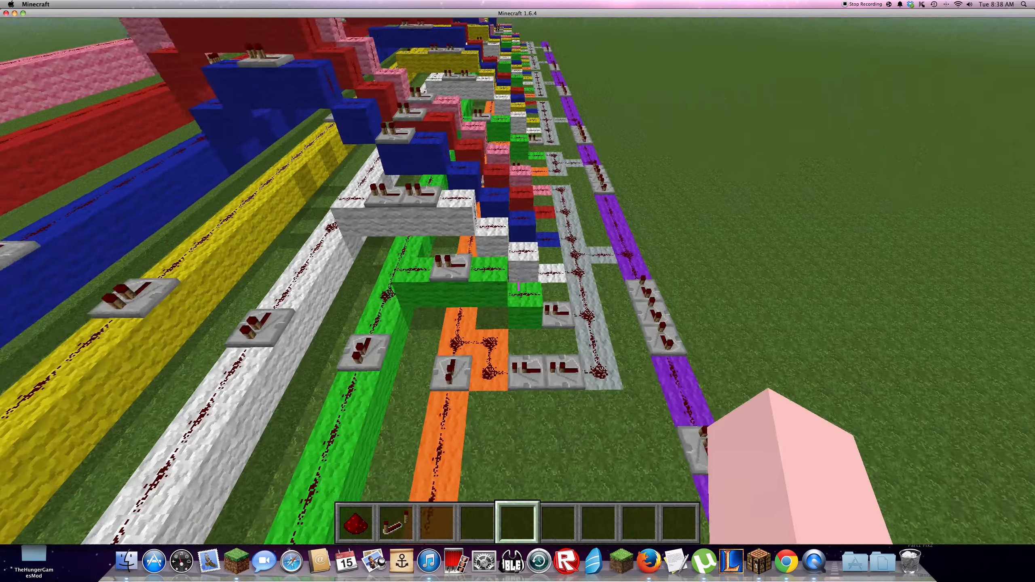
pyautogui.moveTo(518, 277)
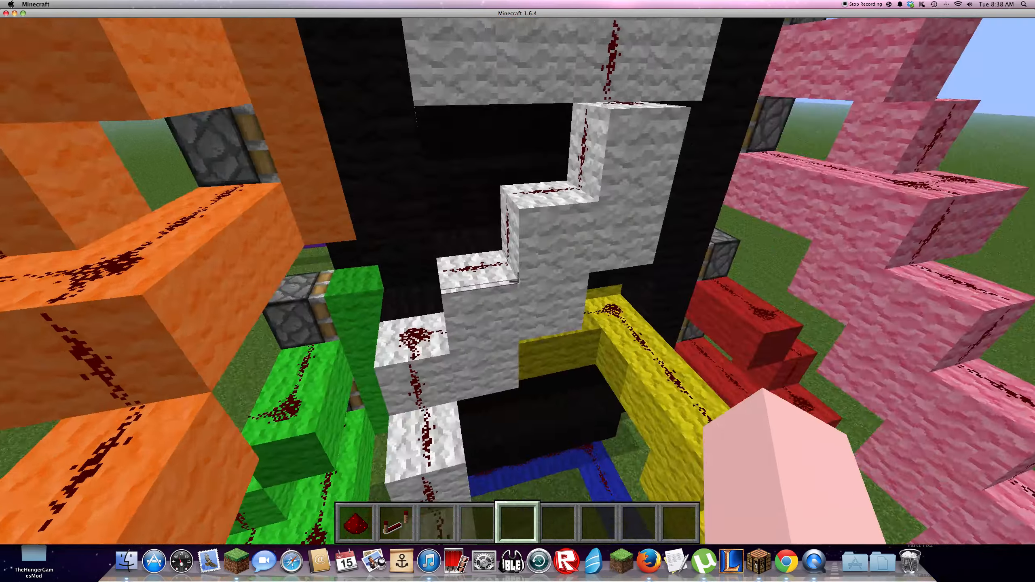
pyautogui.moveTo(517, 277)
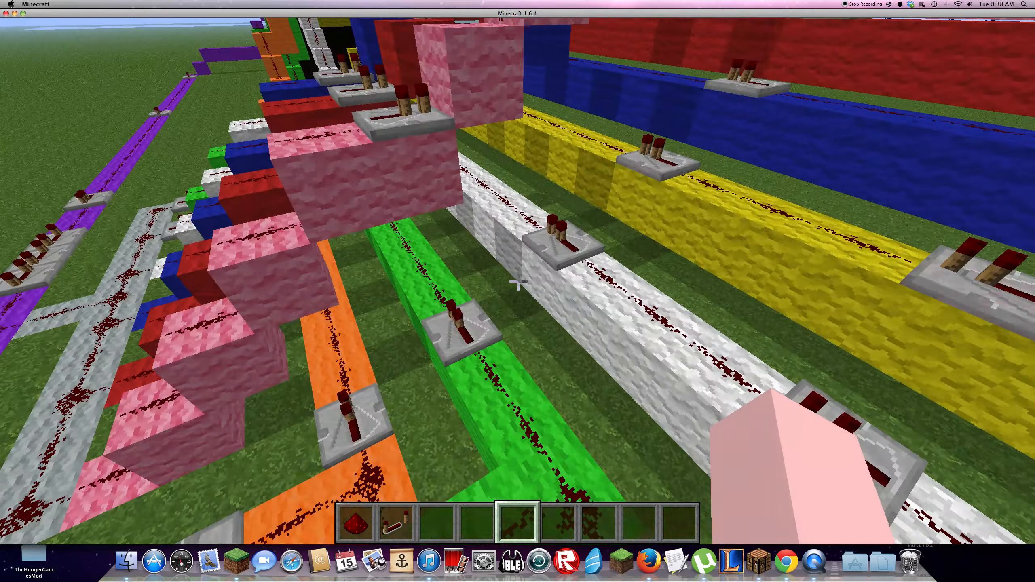
pyautogui.moveTo(517, 283)
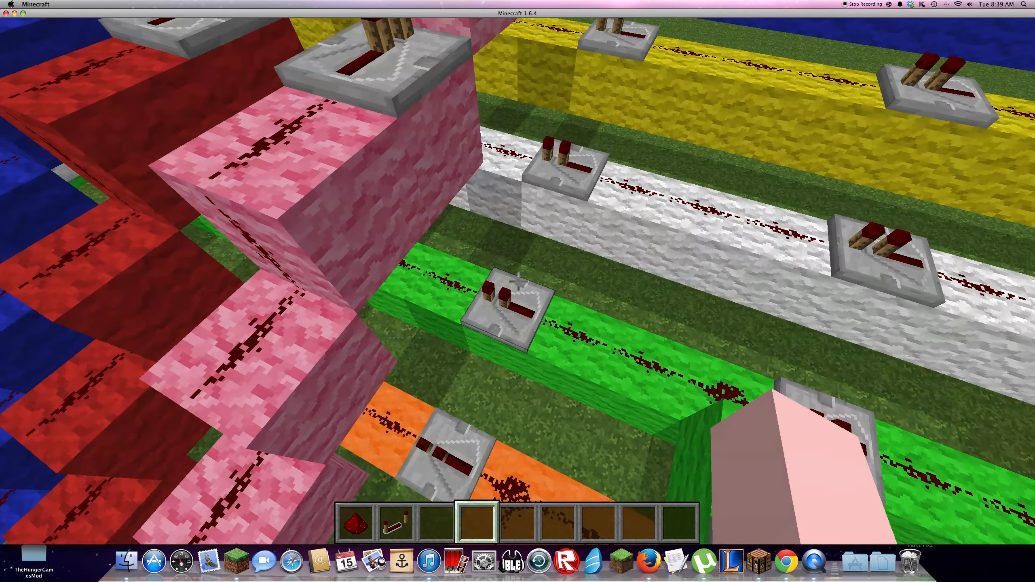
# - Clear the redstone dust and repeaters from the hotbar in the creative inventory
pyautogui.press('e')
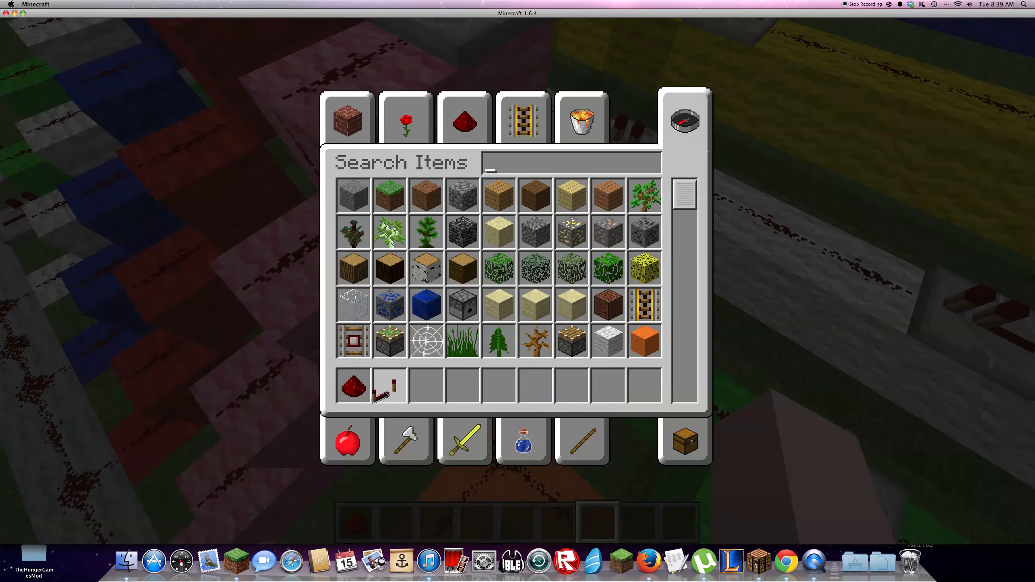
pyautogui.press('escape')
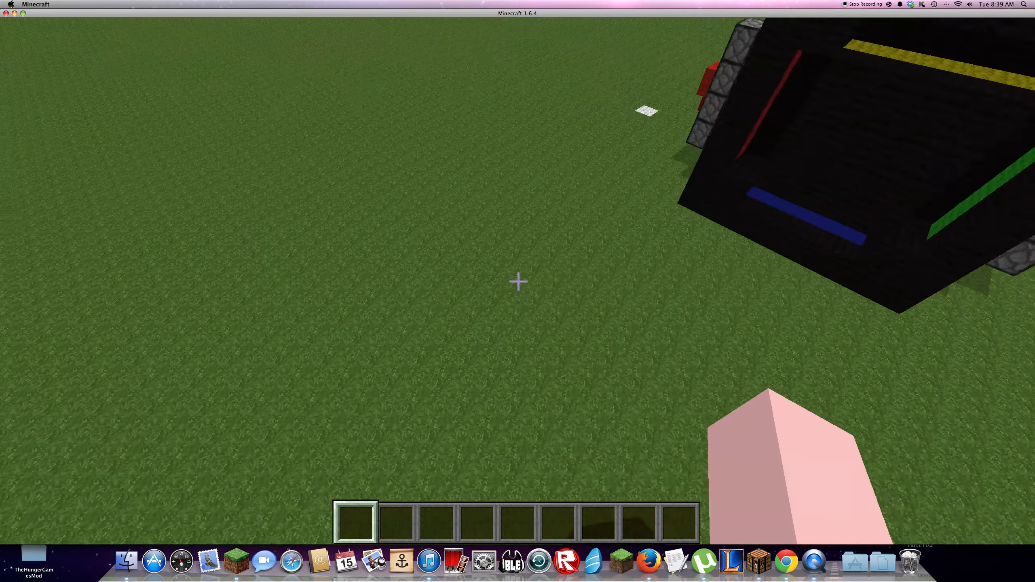
pyautogui.moveTo(517, 282)
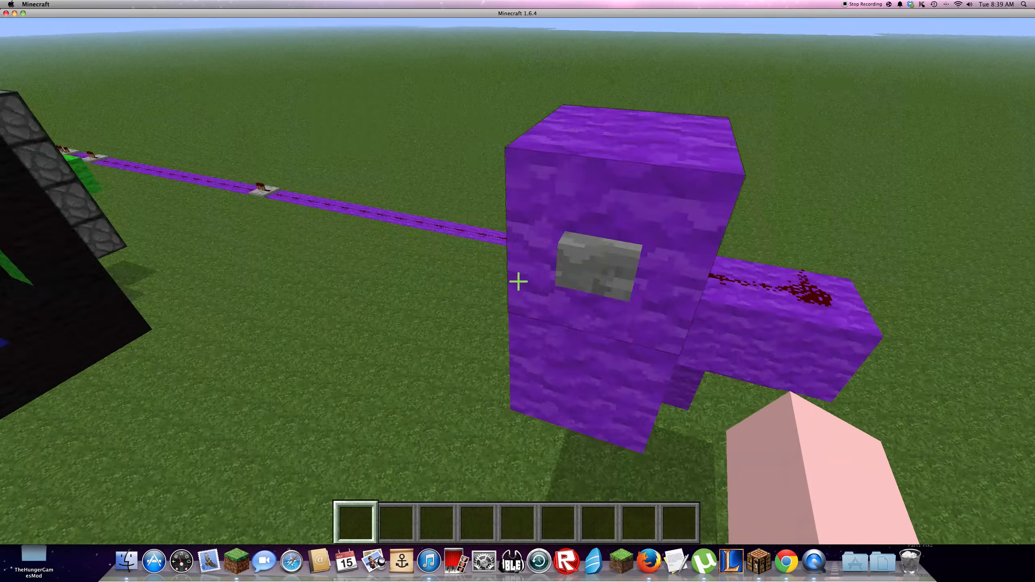
pyautogui.moveTo(518, 282)
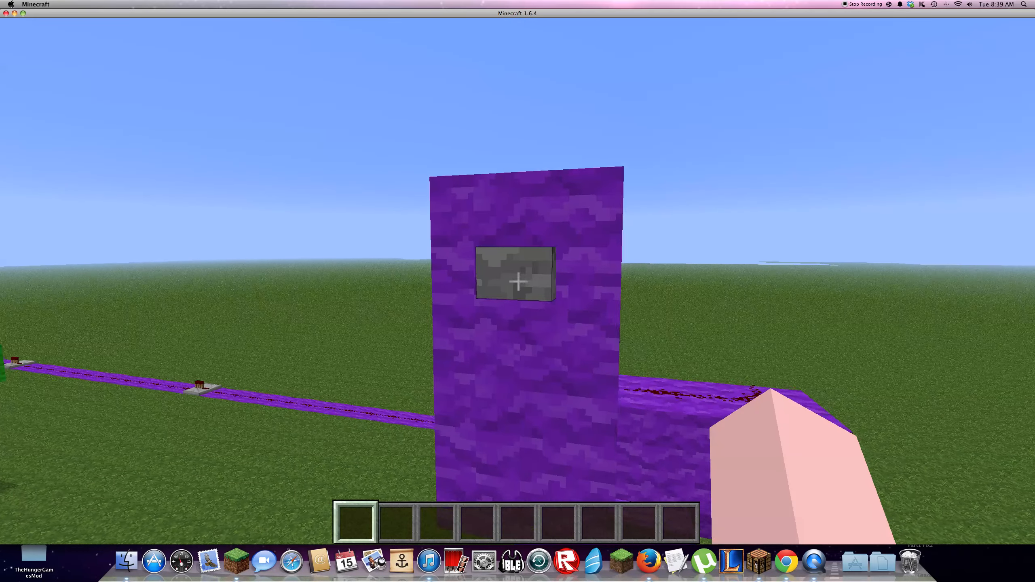
pyautogui.moveTo(517, 284)
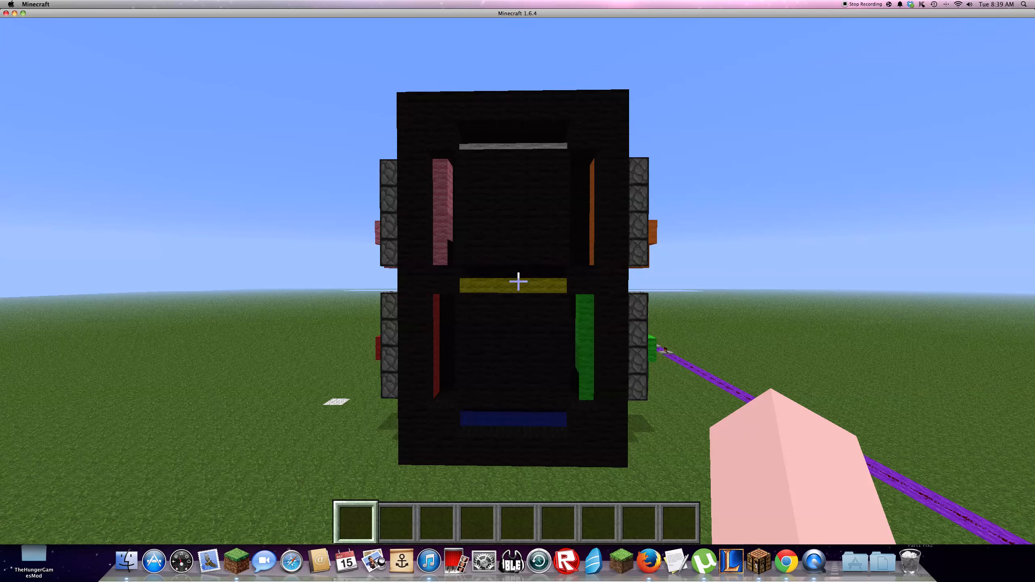
pyautogui.moveTo(517, 283)
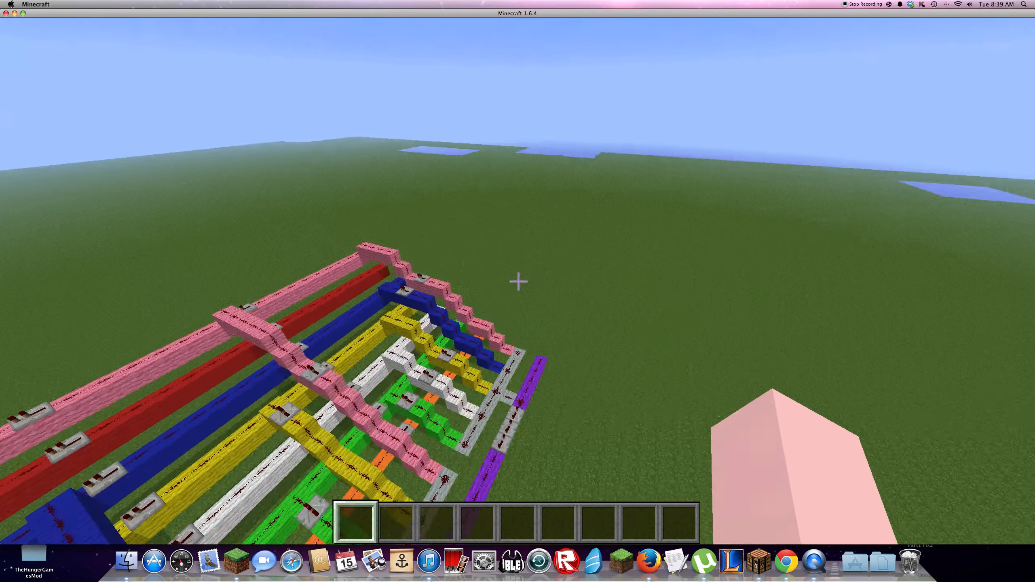
pyautogui.moveTo(518, 282)
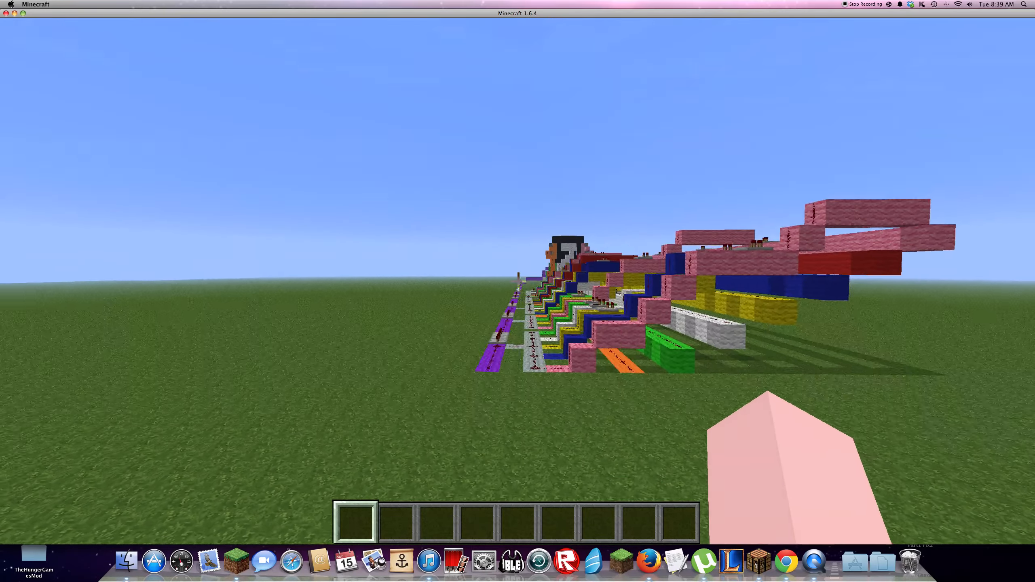
pyautogui.moveTo(517, 283)
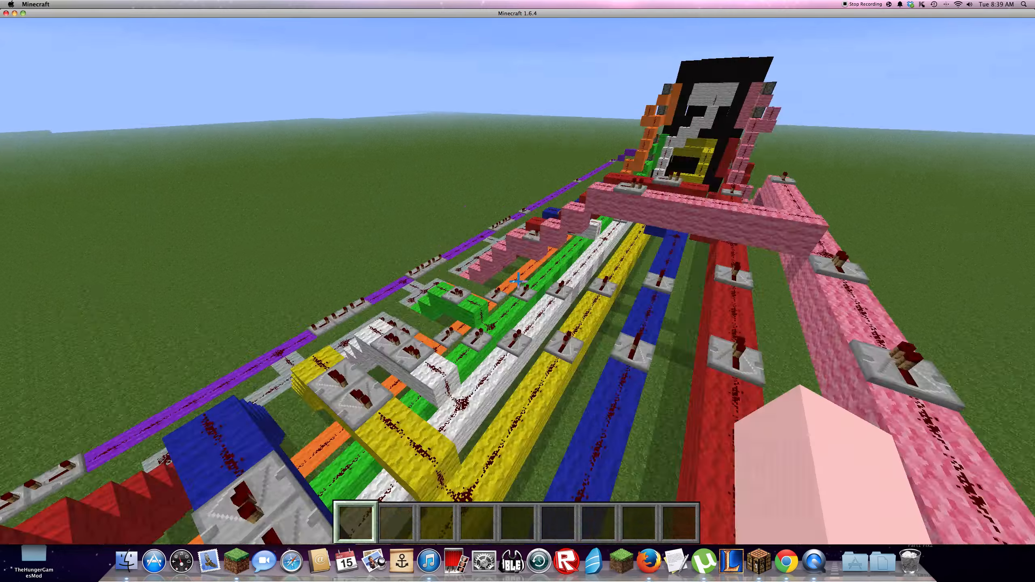
pyautogui.moveTo(518, 281)
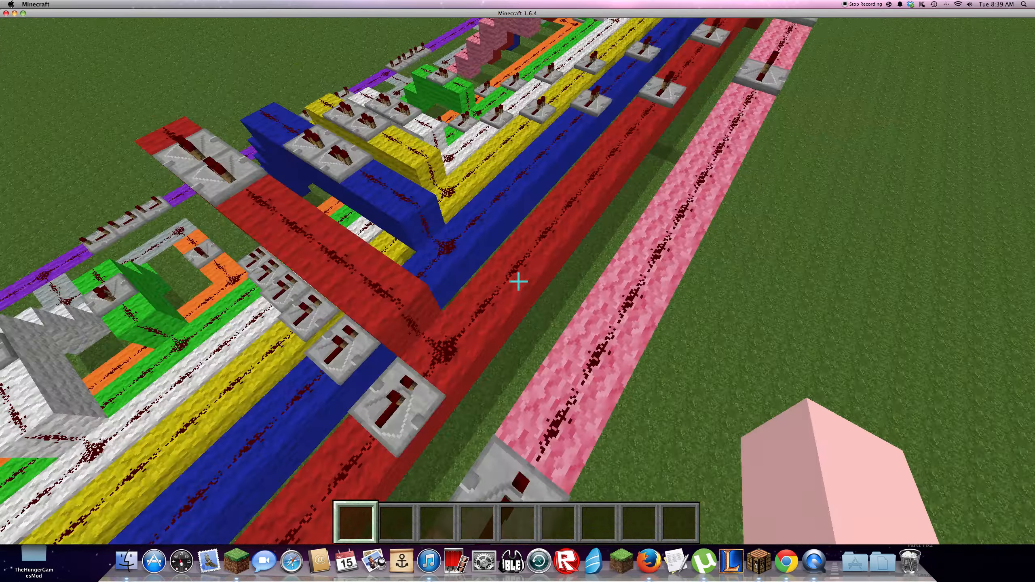
pyautogui.moveTo(517, 282)
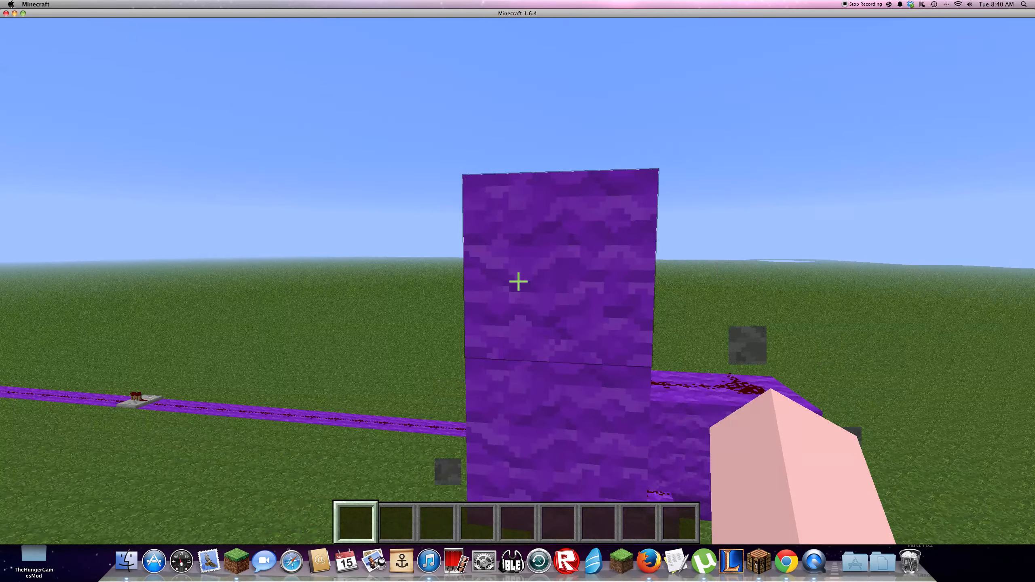
# - Search the creative inventory for 'butt' to list stone and wooden buttons
pyautogui.write('butt')
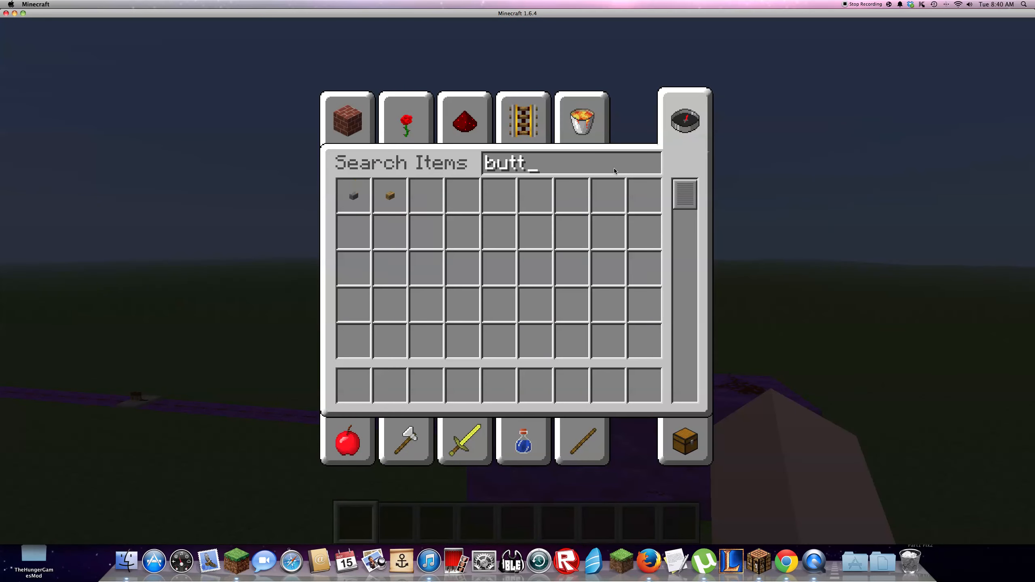